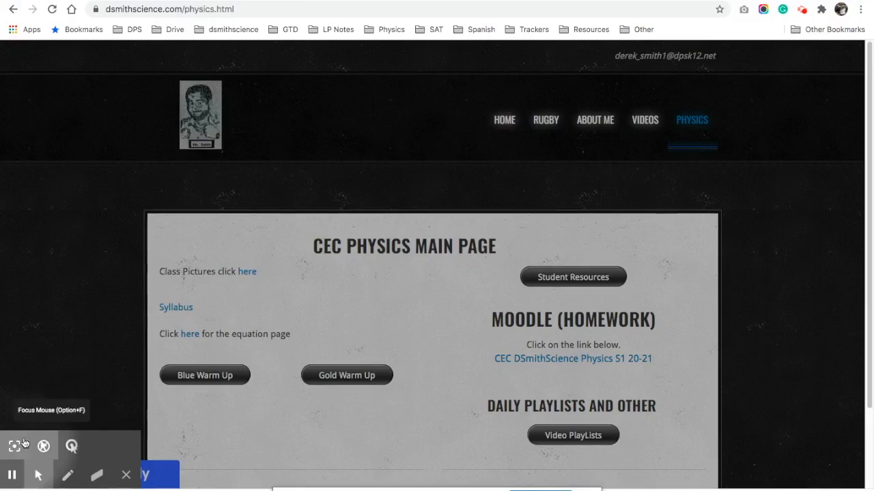
Open the Student Resources spreadsheet from the CEC Physics main page on dsmithscience.com
click(11, 445)
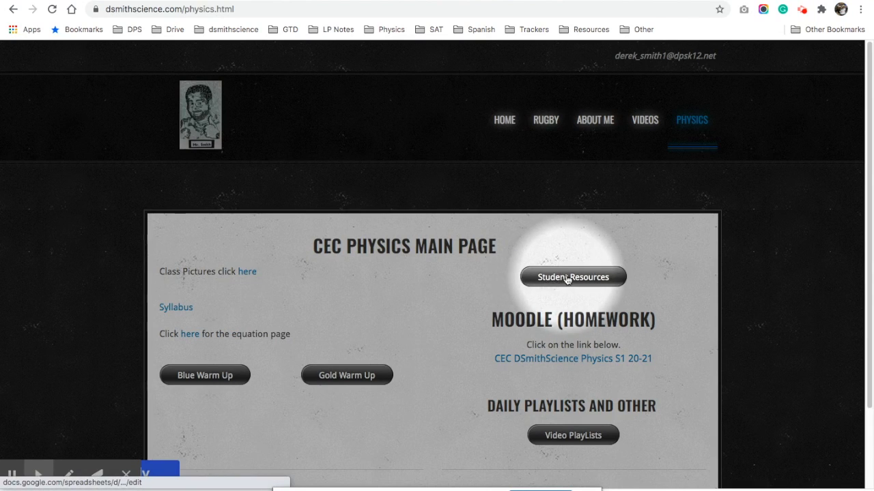
click(573, 277)
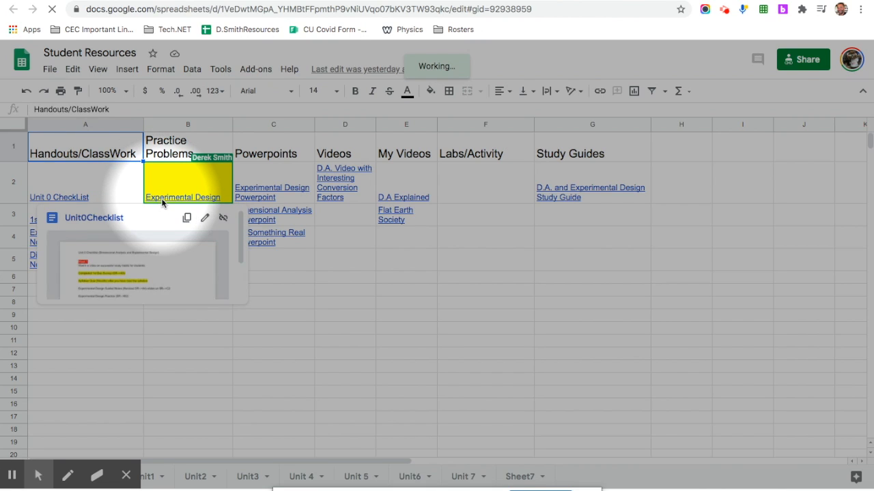
Follow the Experimental Design Practice link in cell B2 to the slideshow
click(182, 198)
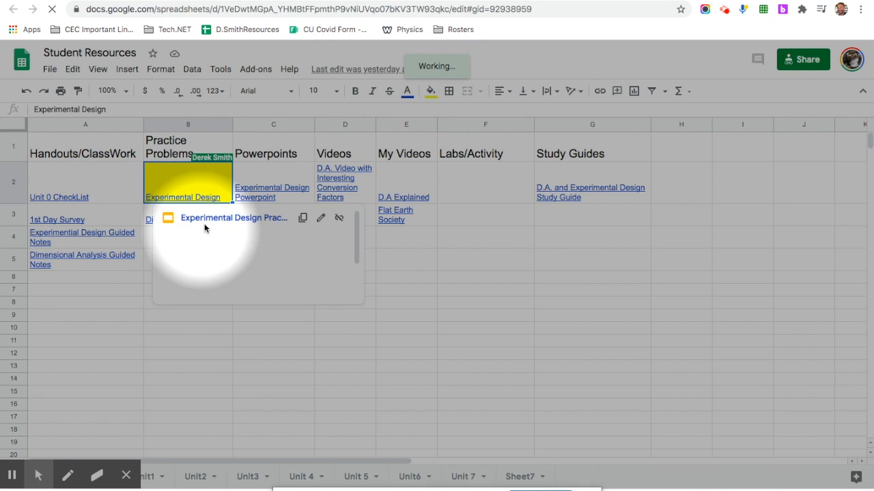
click(233, 218)
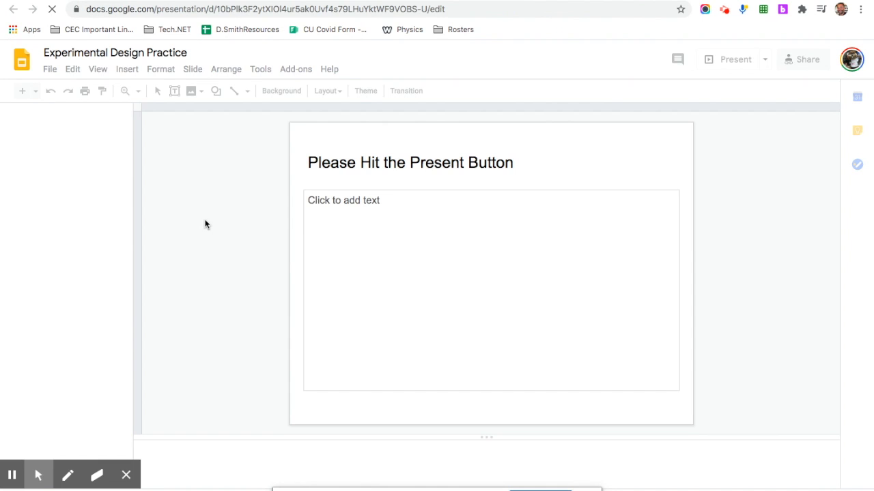
mouse_move(193, 451)
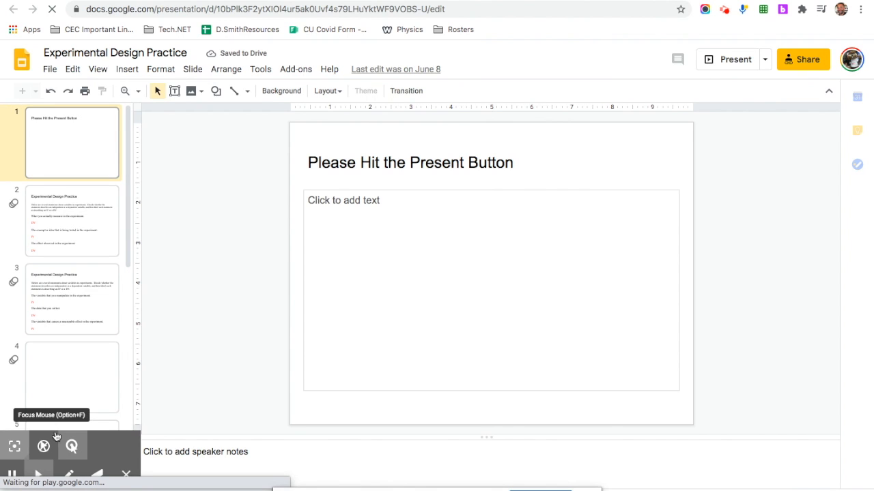
Present the Experimental Design Practice deck full-screen from slide one
click(730, 59)
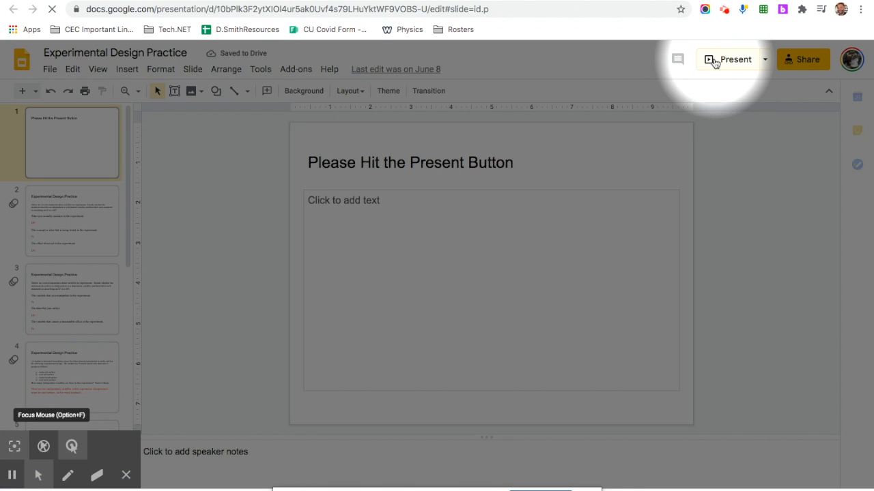
click(730, 59)
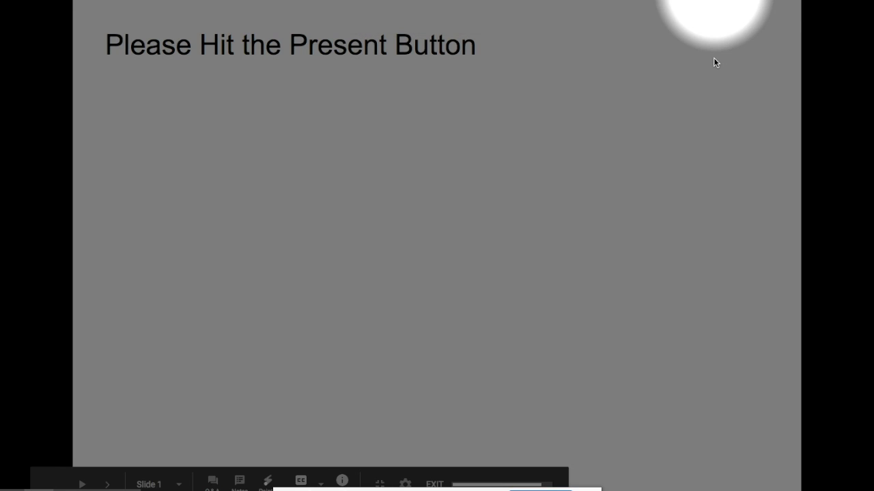